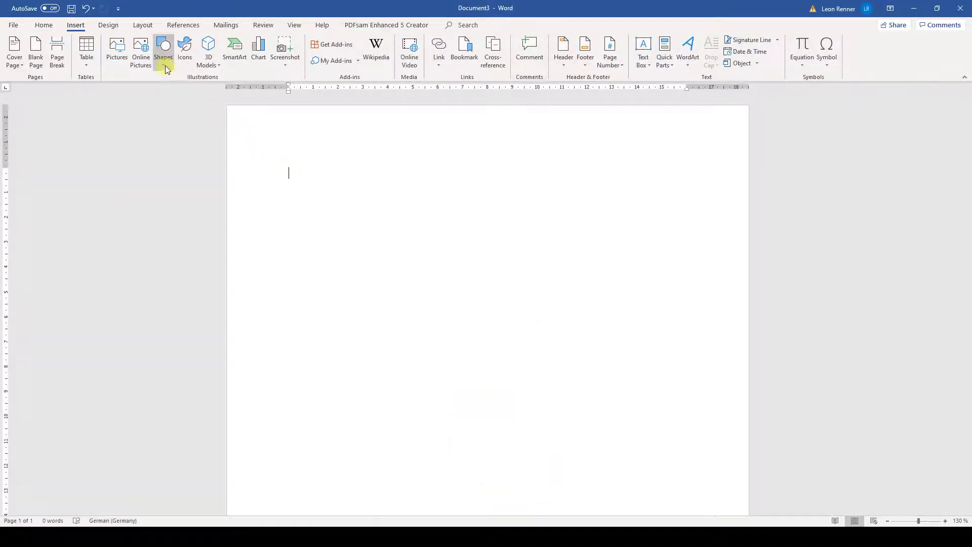
Step: Draw a snipped-corner rectangle on the page near the top left
click(163, 51)
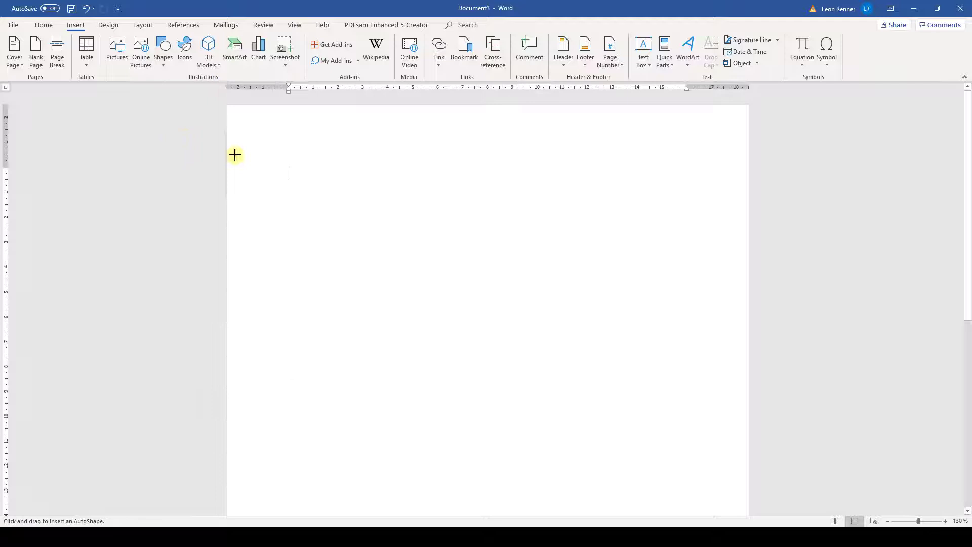
mouse_move(298, 264)
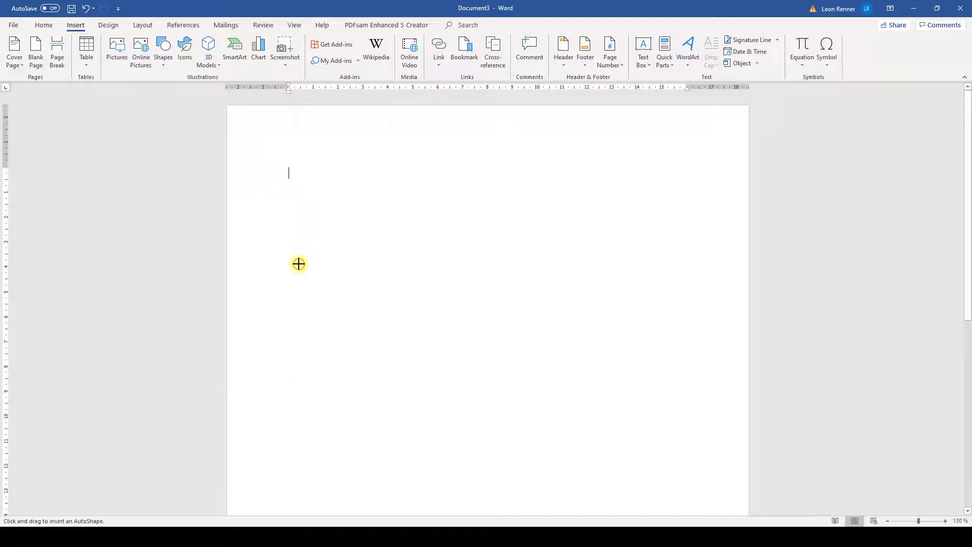
drag(298, 168, 495, 263)
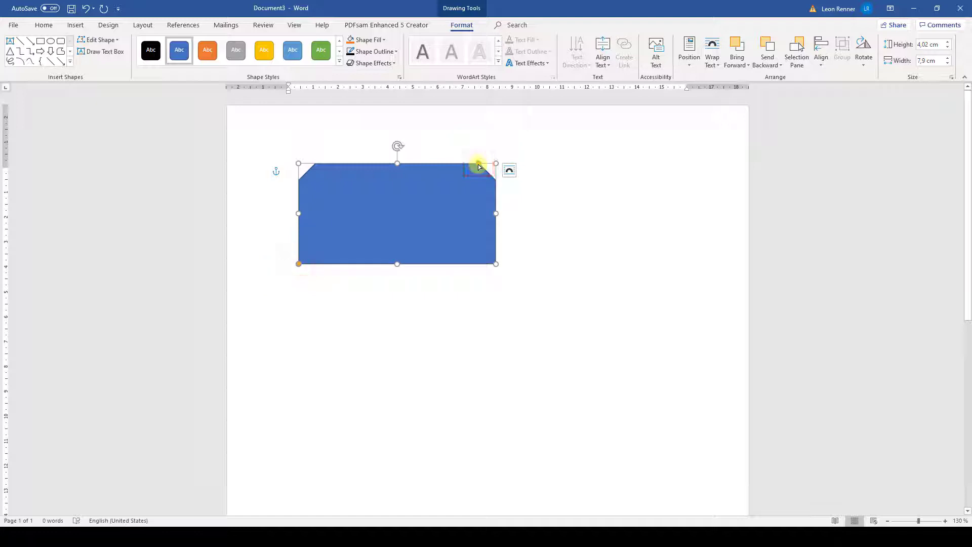
Step: Deepen the rectangle's corner snips, then bend its top edge via Edit Points
drag(477, 164, 445, 164)
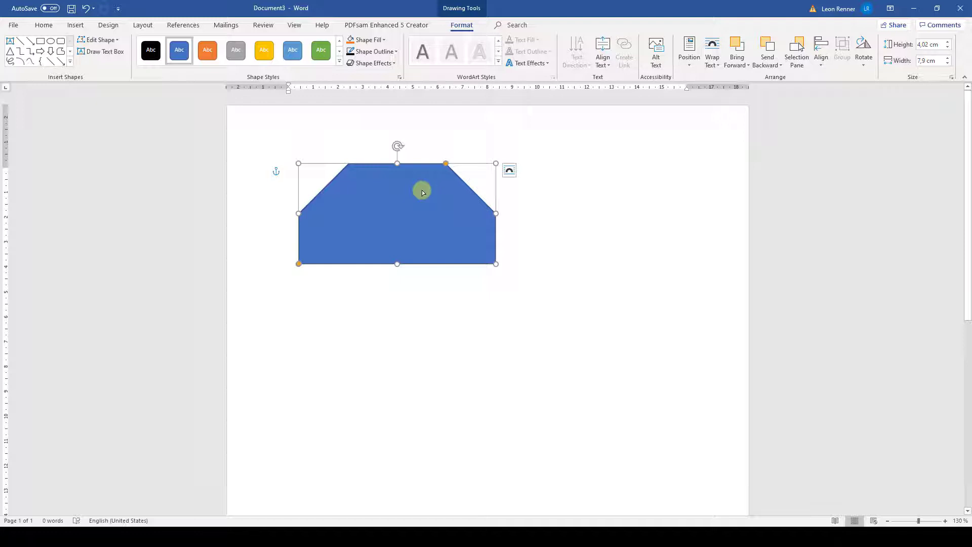
click(99, 40)
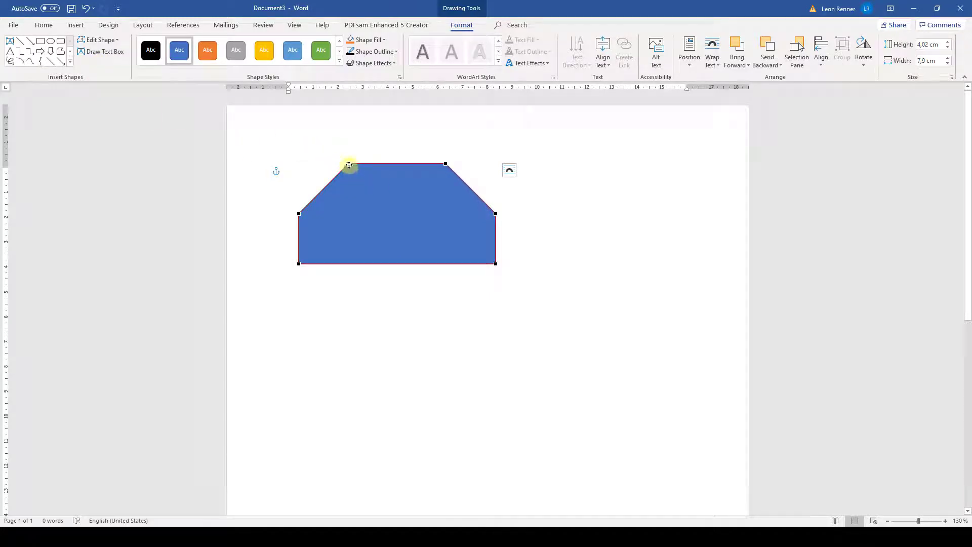
drag(348, 165, 339, 190)
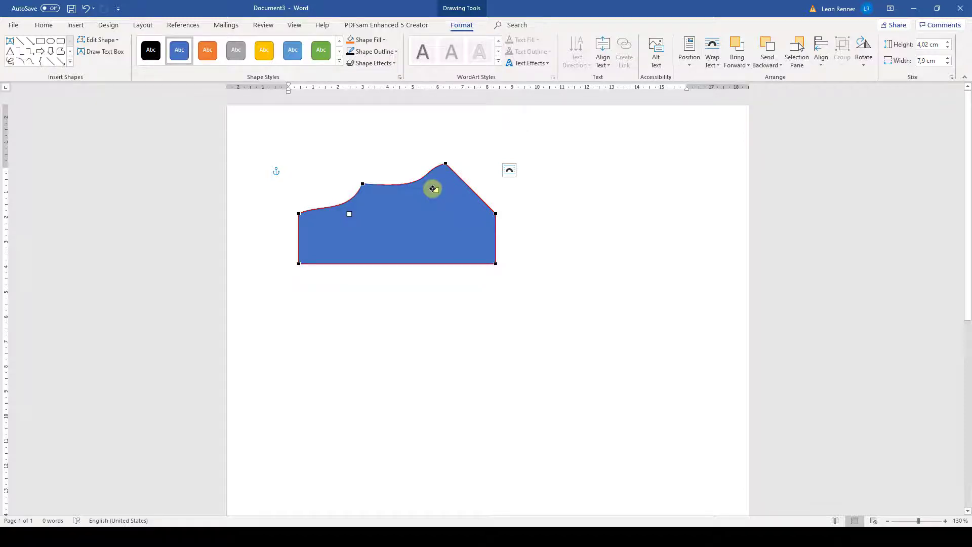
Step: Add the word Text inside the shape and align it to the bottom
text(Text)
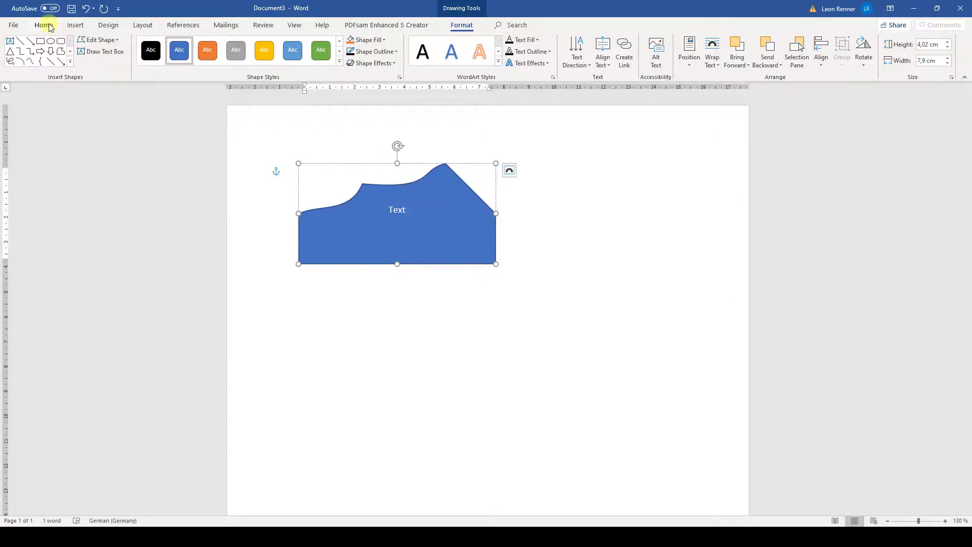
click(44, 25)
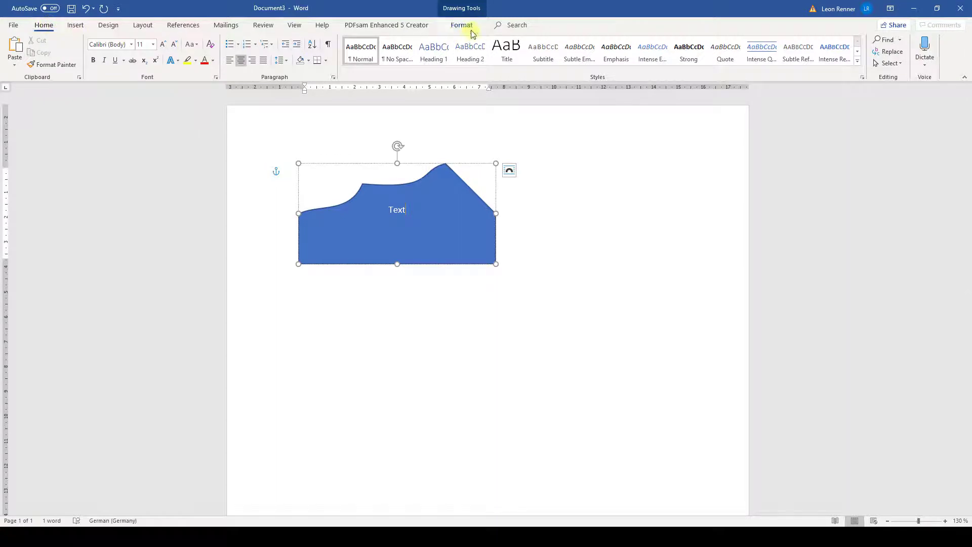
click(461, 25)
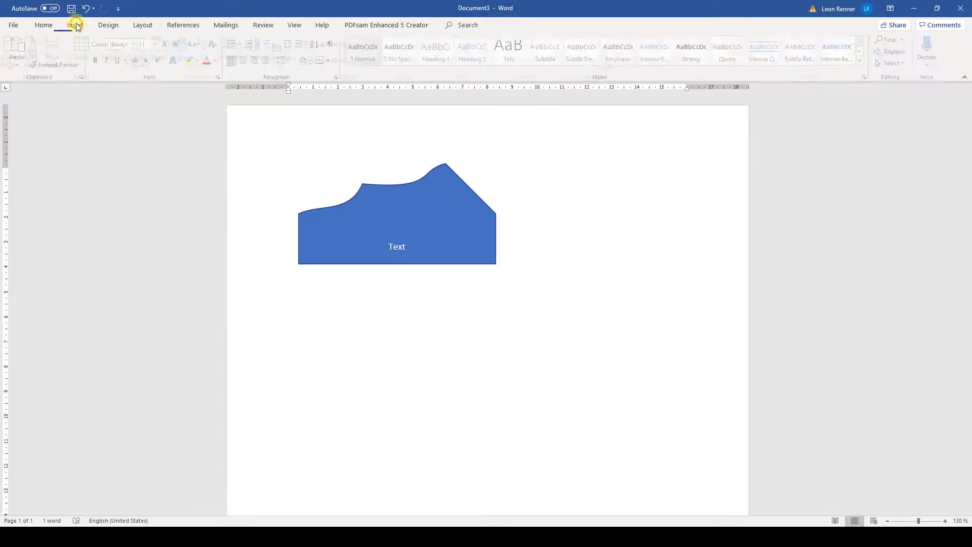
Step: Insert a Simple Text Box from the Built-in text box gallery
click(642, 51)
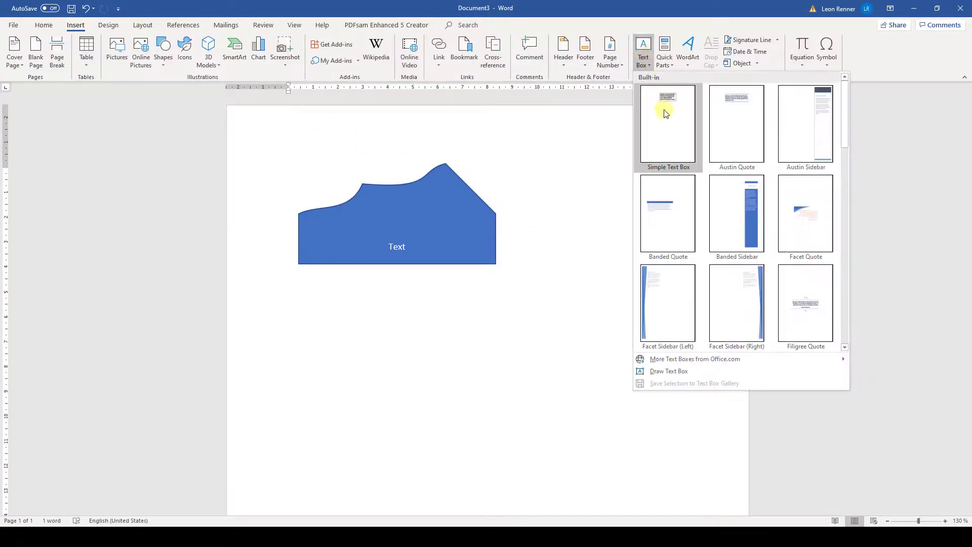
click(668, 124)
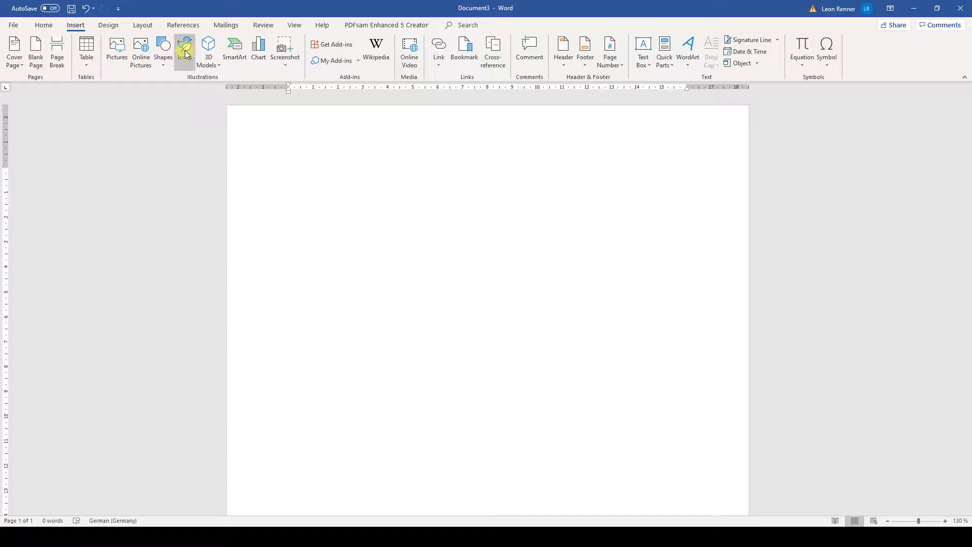
Step: Insert the hourglass and gear icons from the icon library
click(186, 52)
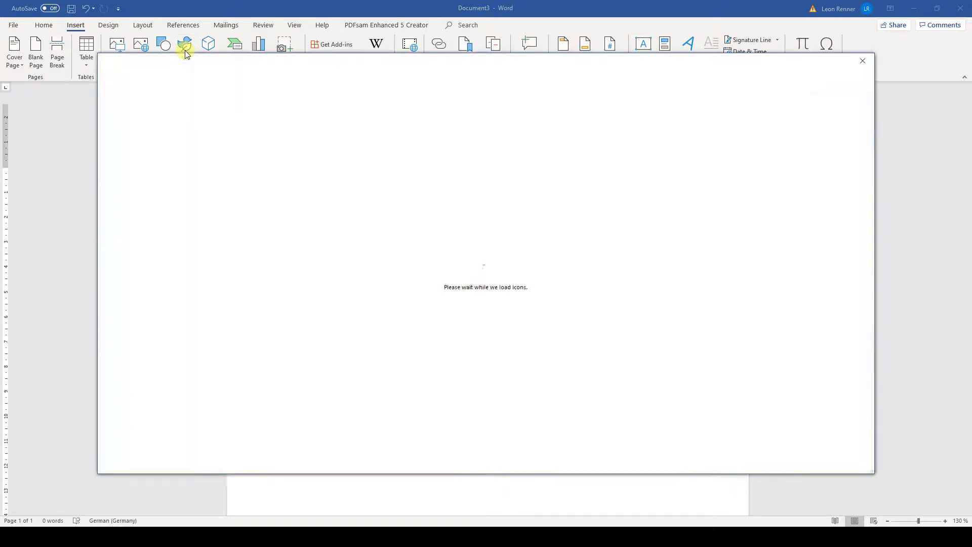
click(459, 243)
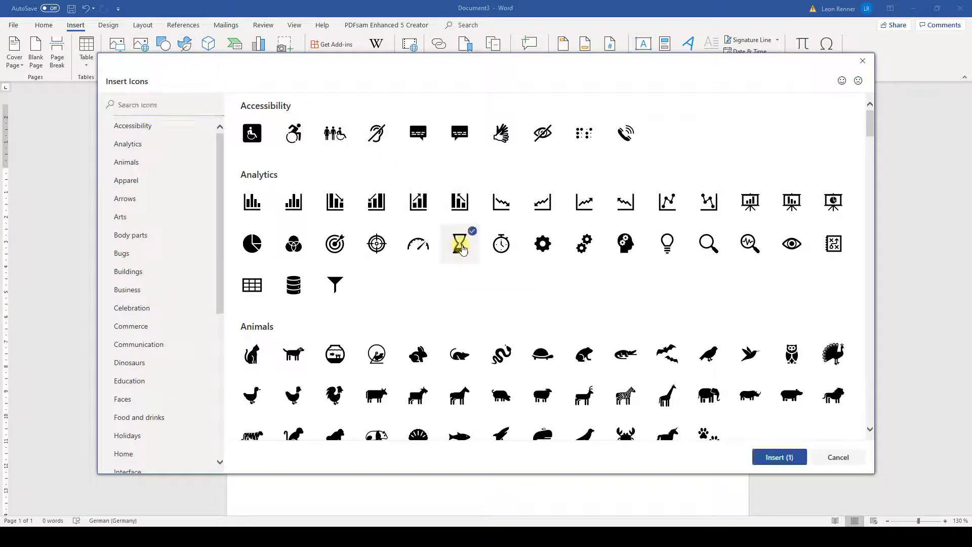
click(542, 243)
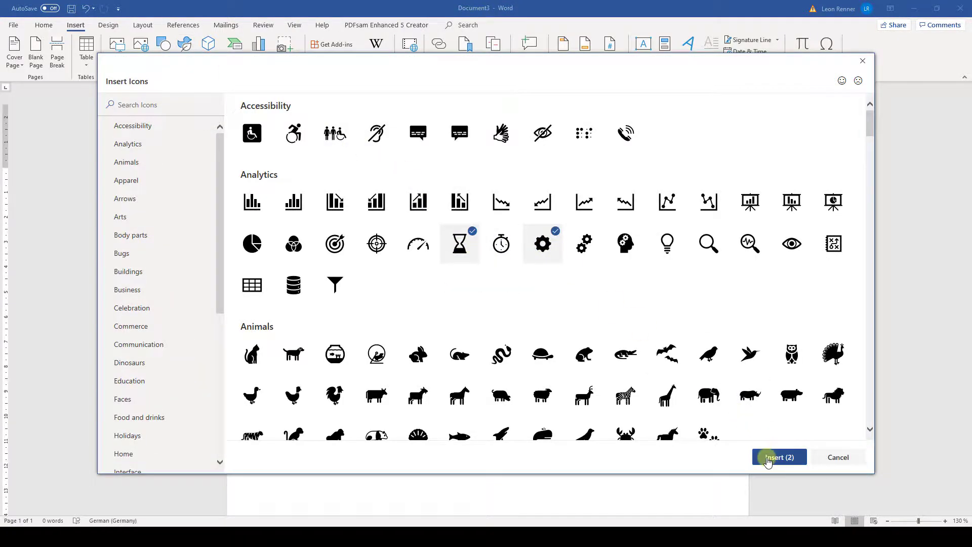
click(778, 457)
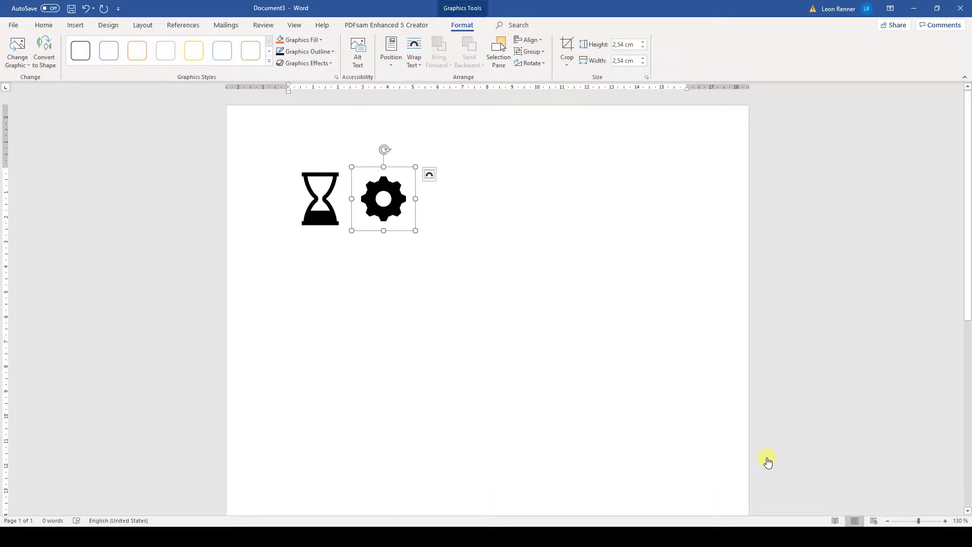
mouse_move(765, 455)
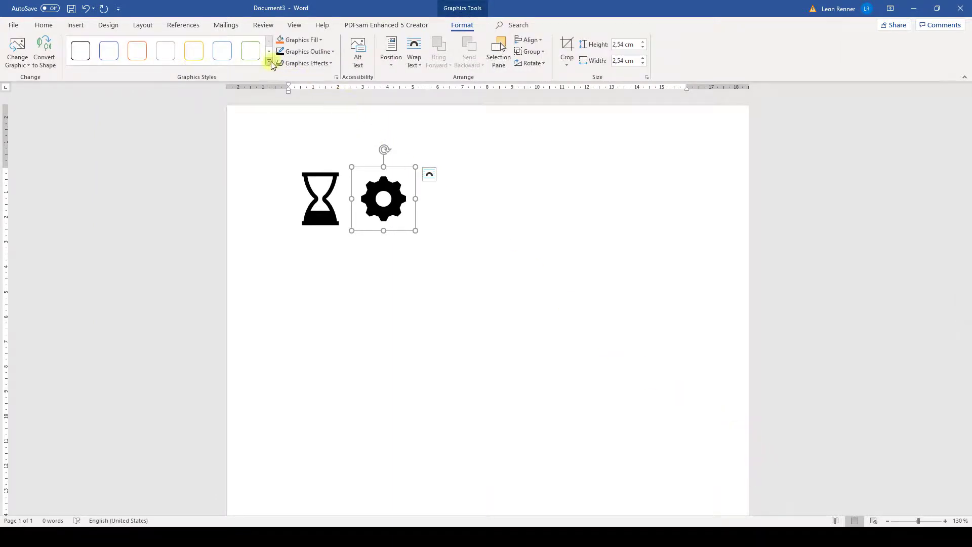
Step: Apply a blue Graphics Styles preset to the gear icon
click(268, 63)
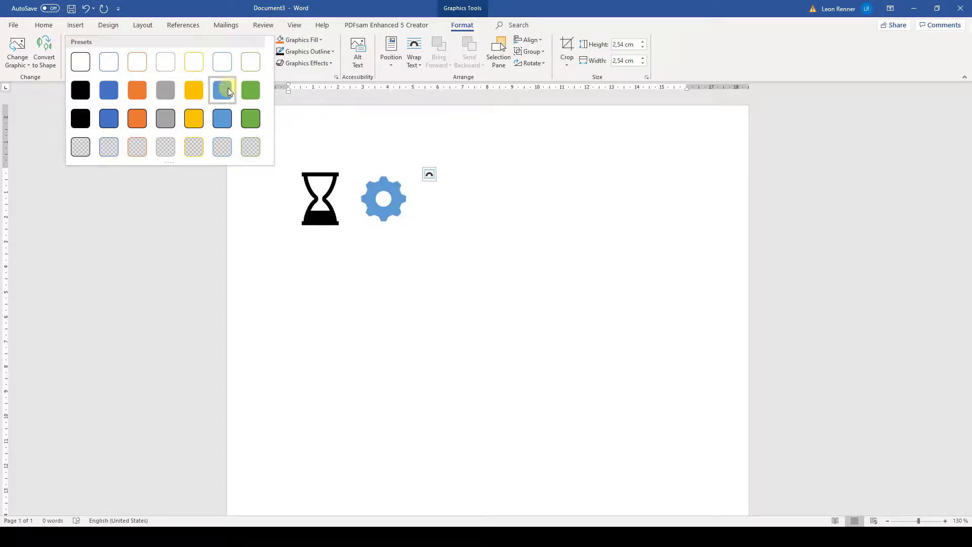
click(221, 61)
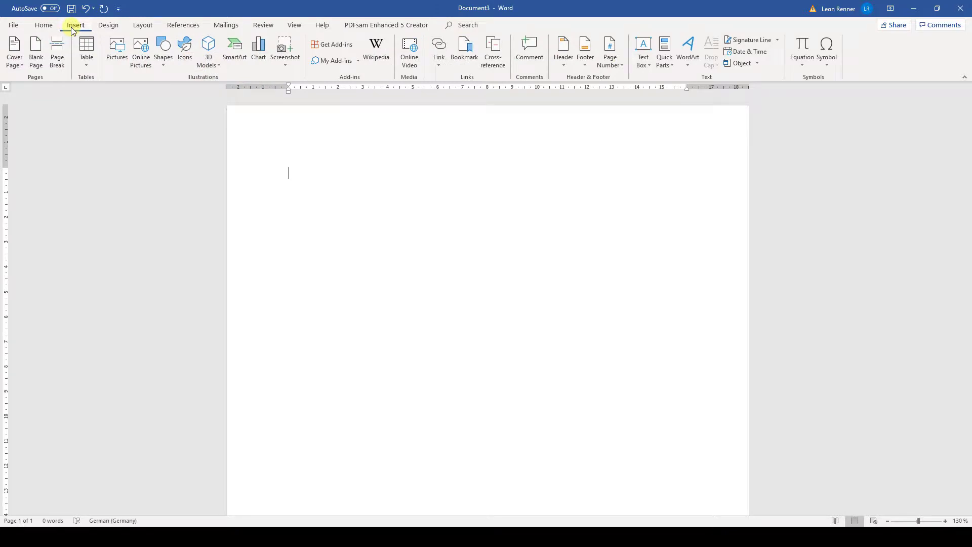
Step: Insert the valve 3D model from the online Industrial category
click(208, 52)
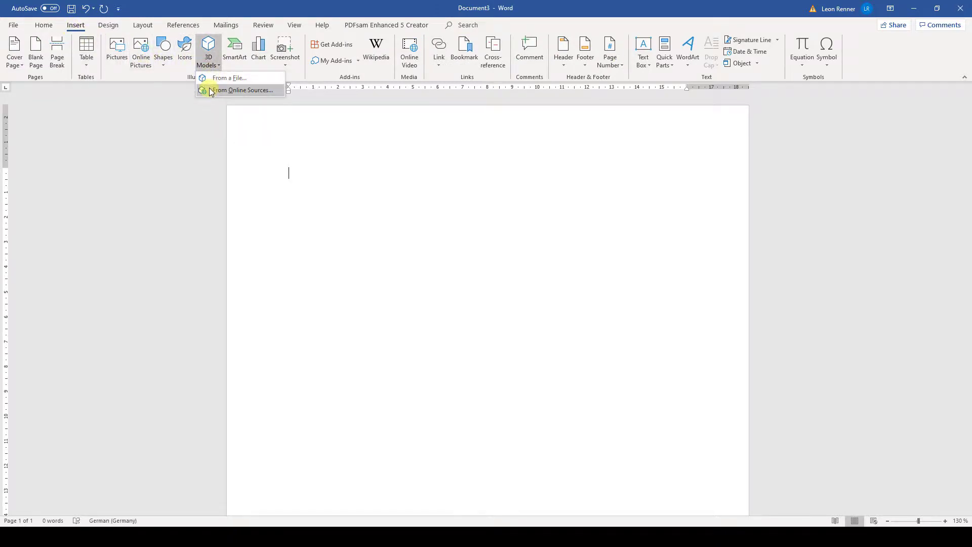
click(241, 90)
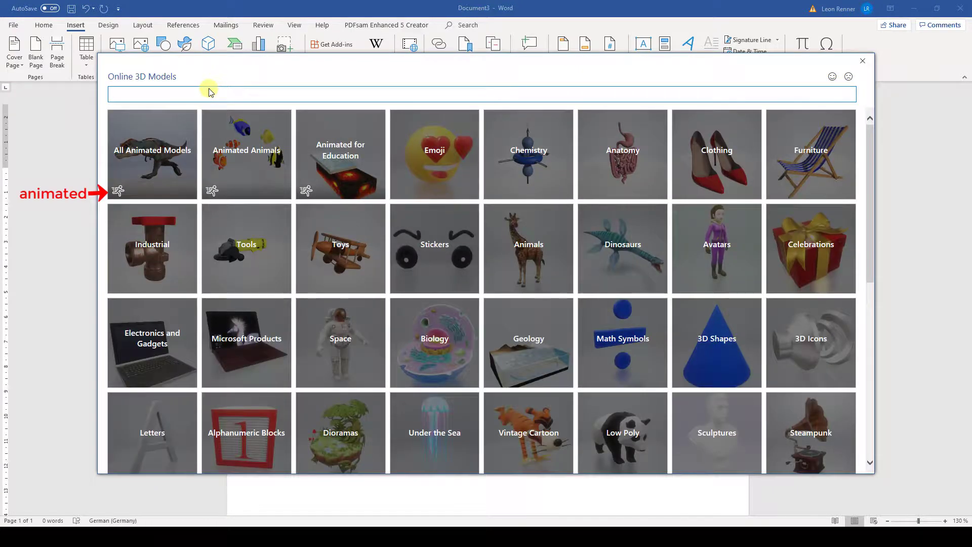
mouse_move(160, 233)
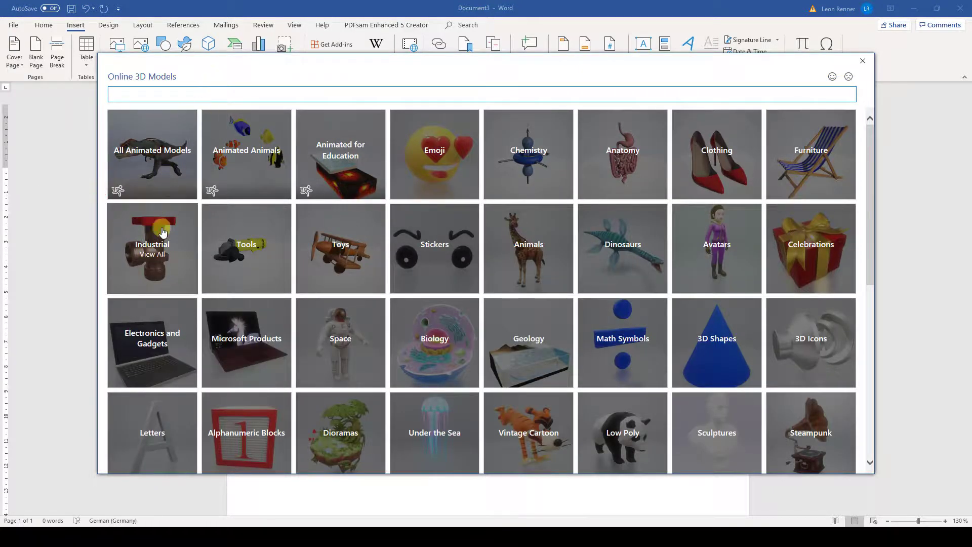
click(152, 248)
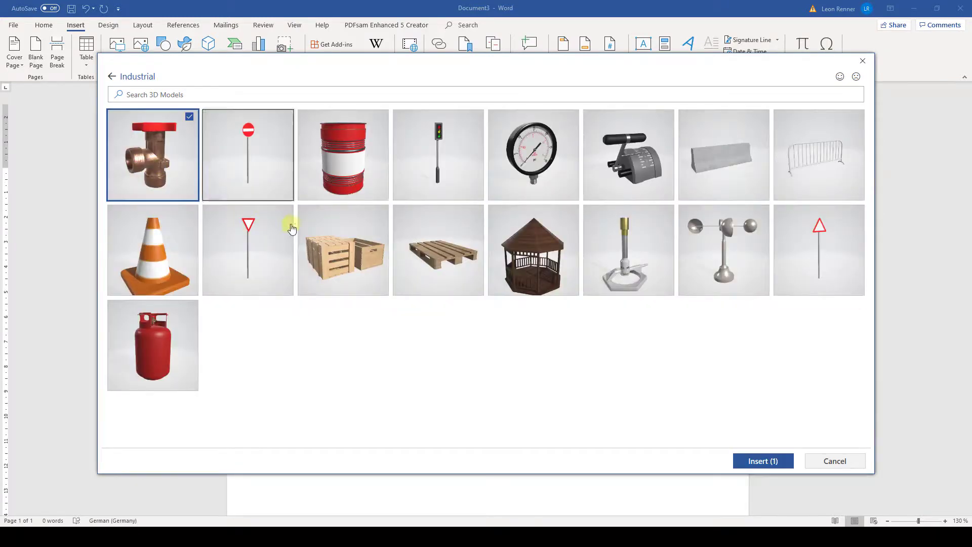
click(762, 460)
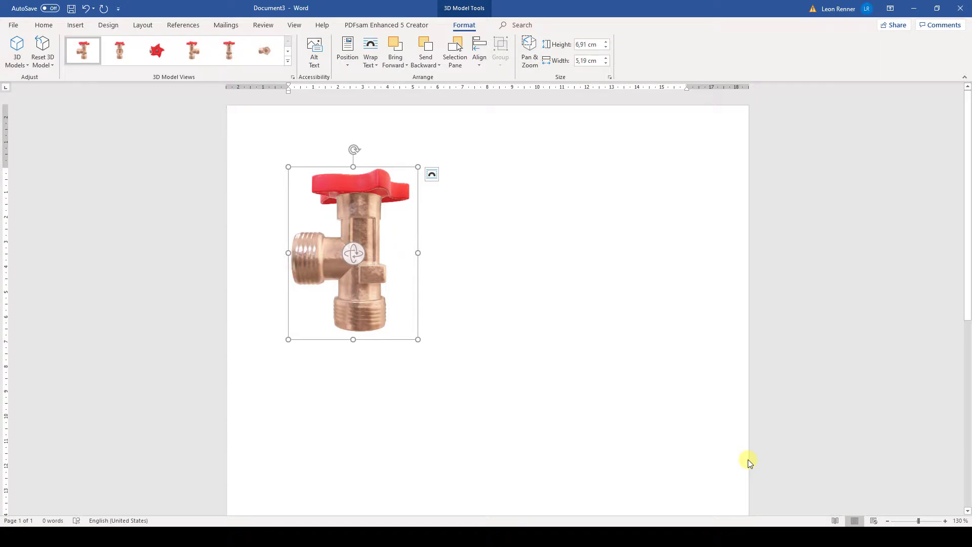
mouse_move(748, 458)
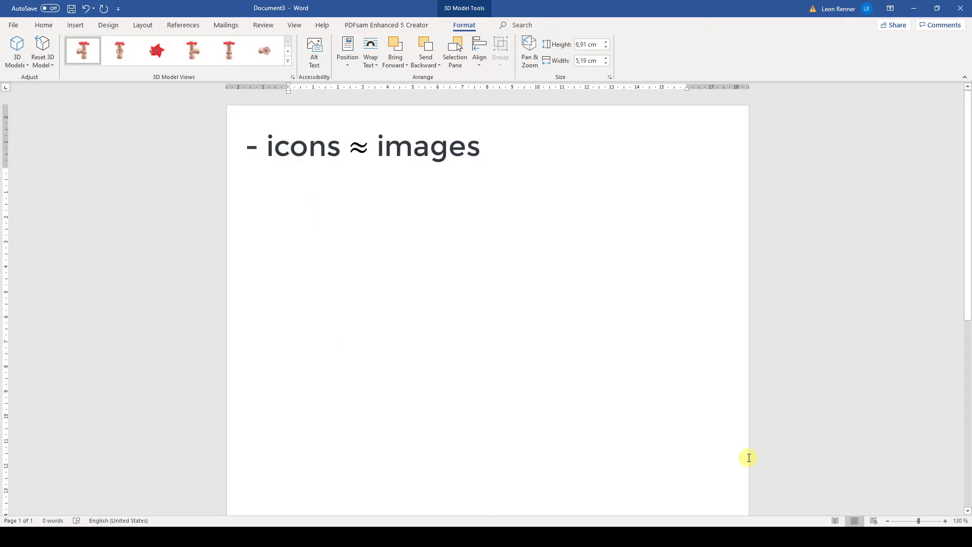
Step: Add the lines '- shapes ≈ icons + text' and 'text boxes ≈ shapes (special case)'
text(- shapes ≈ icons + text)
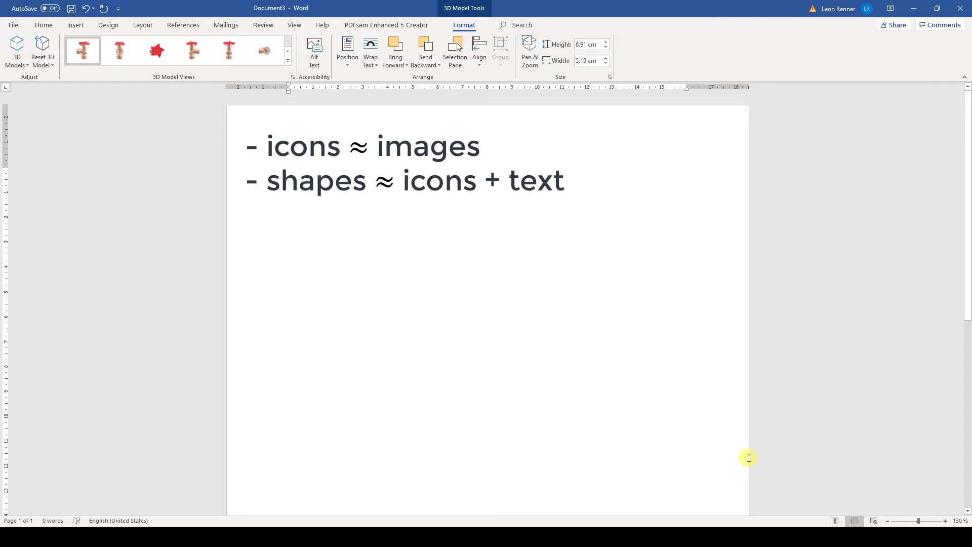
text(text boxes ≈ shapes (special case))
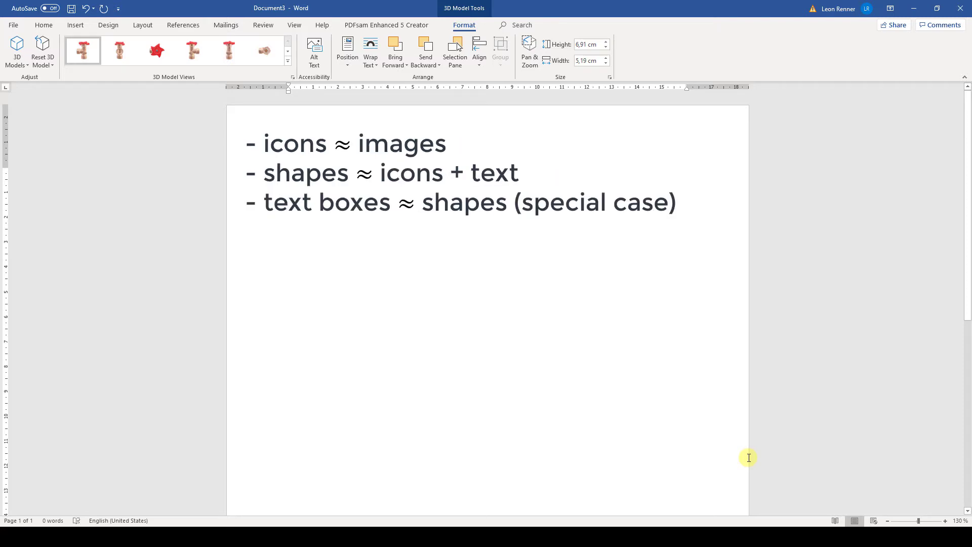